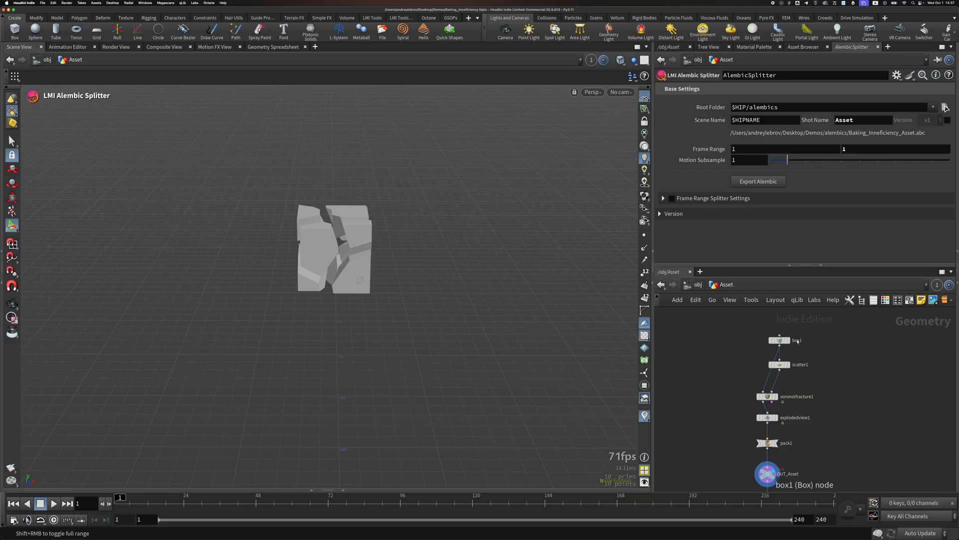
Switch to the /stage Solaris network showing the fractured-cube asset scattered as instances
{"action": "left_click", "coordinate": [767, 417]}
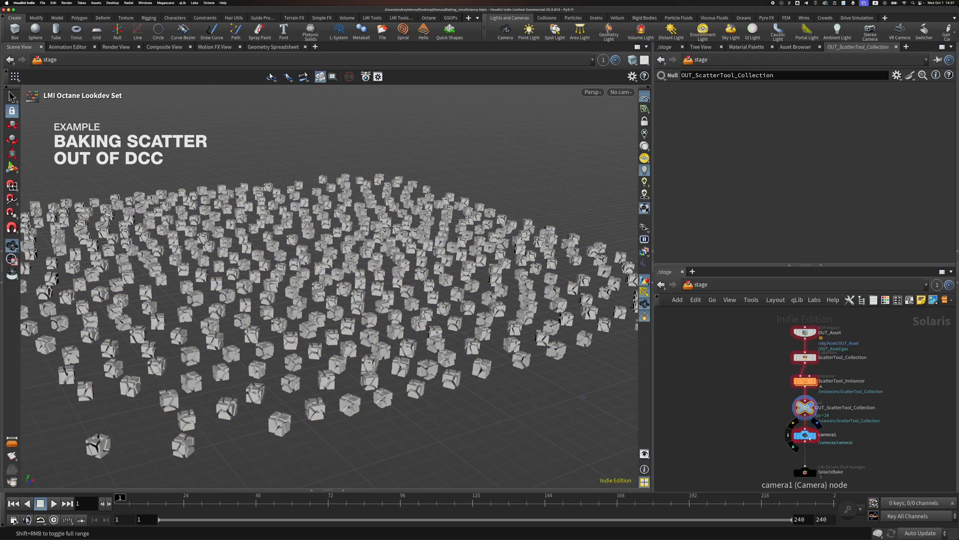
Open the baked .orbx scene in Octane Standalone to view its scatter node graph
{"action": "left_click", "coordinate": [804, 472]}
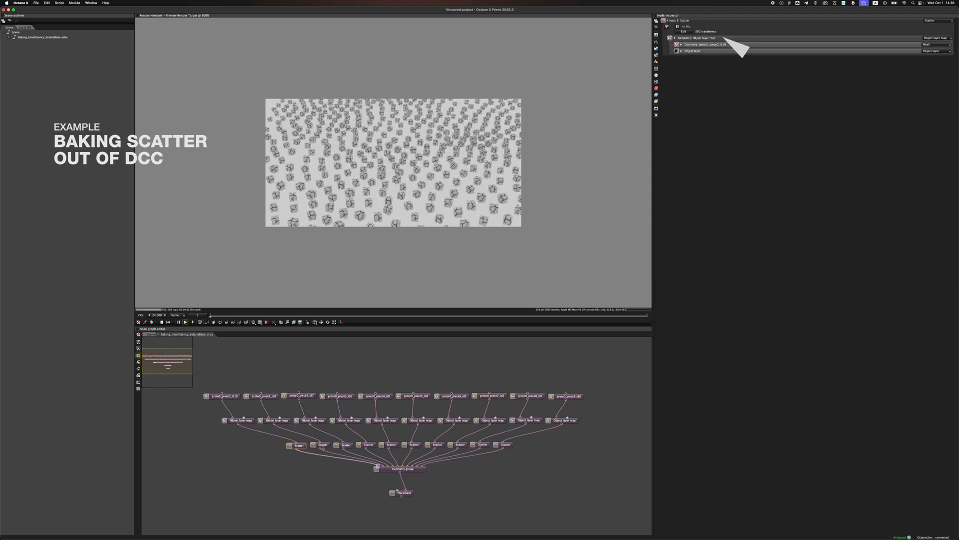
Open the Scatter_Demo object showing the ScatterTool node with 1000 scattered points
{"action": "left_click", "coordinate": [323, 445]}
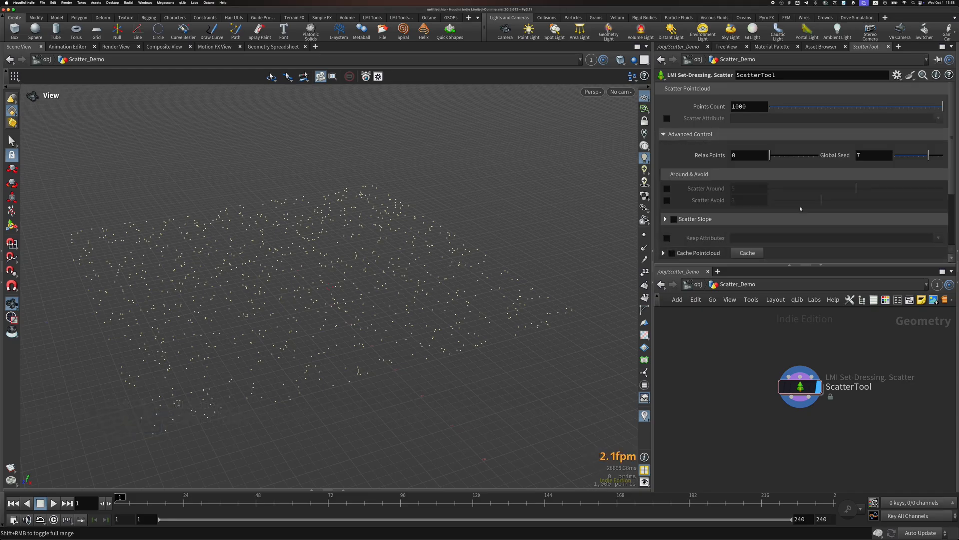
Browse the ScatterTool's Assets and Lookdev sections, then add an OctanePointcloud node below it
{"action": "scroll", "scroll_direction": "down", "scroll_amount": 3}
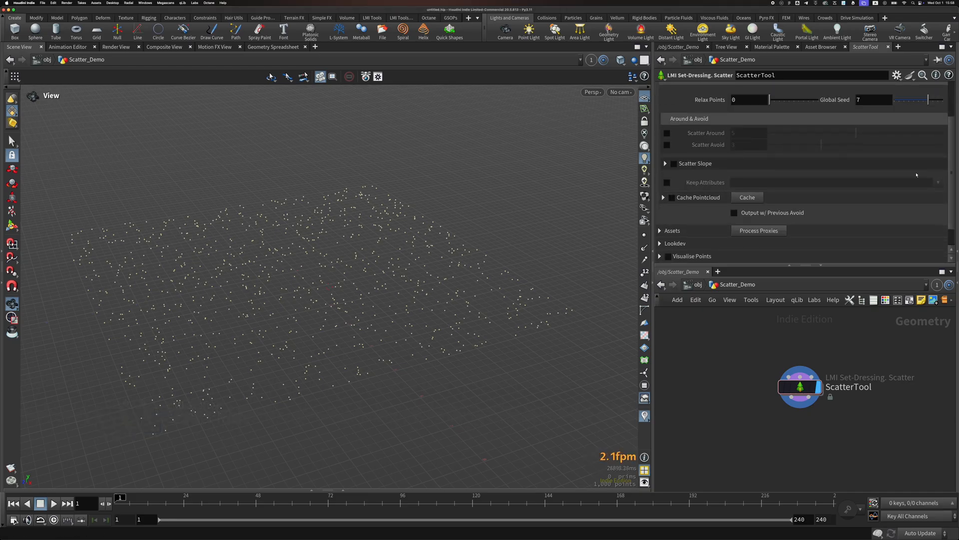
{"action": "left_click", "coordinate": [671, 231]}
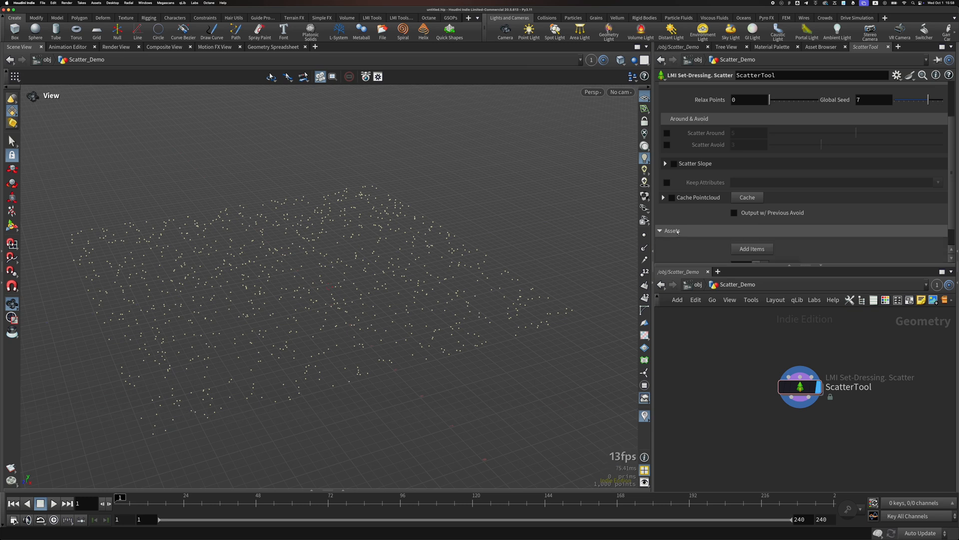
{"action": "scroll", "scroll_direction": "down", "scroll_amount": 3}
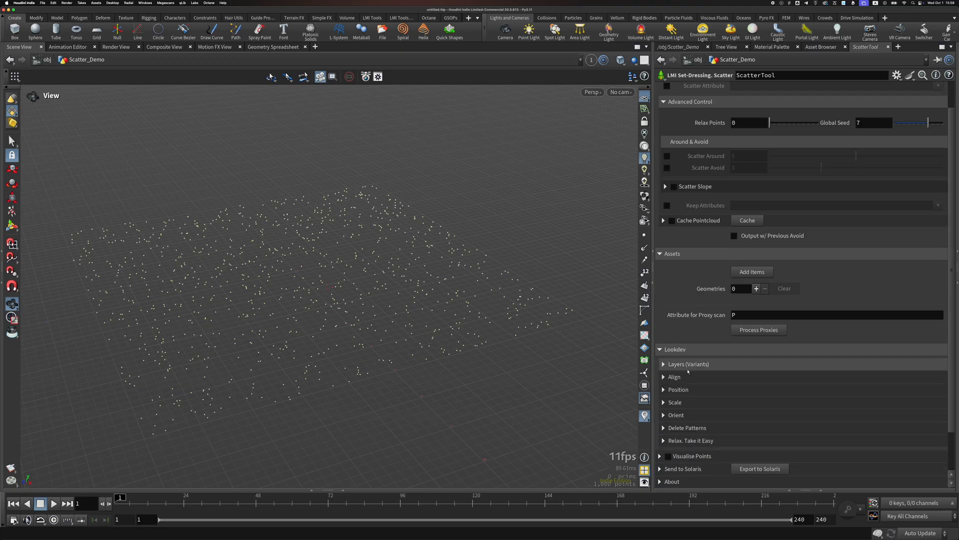
{"action": "left_click", "coordinate": [678, 389]}
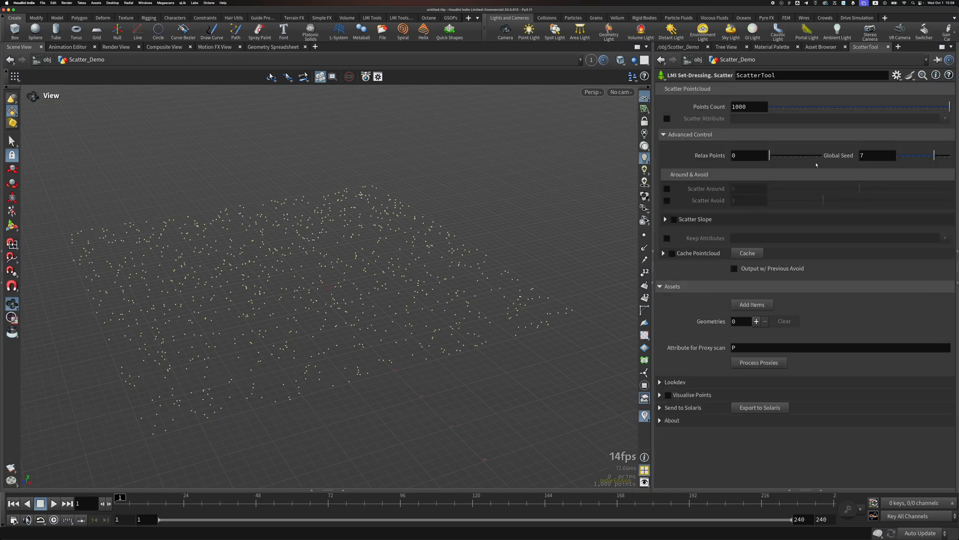
{"action": "left_click", "coordinate": [663, 134]}
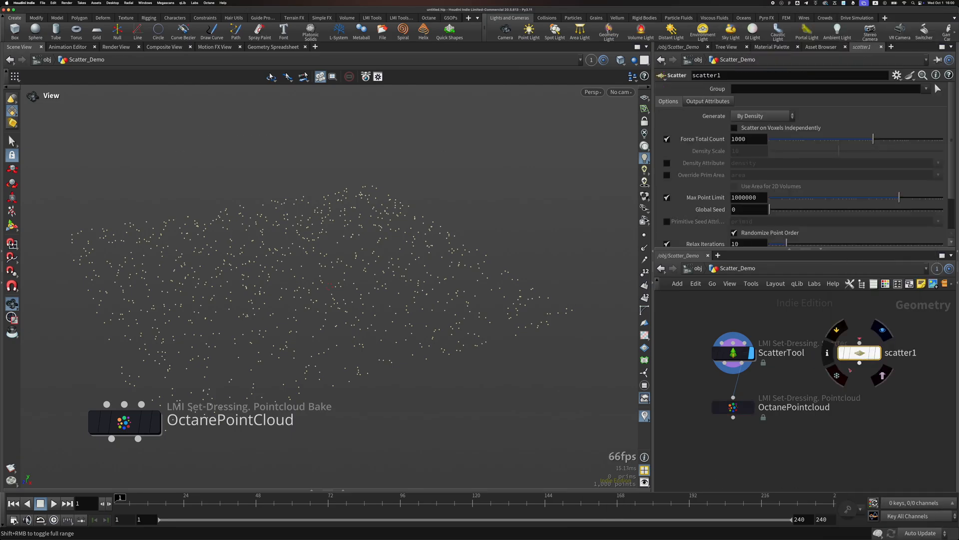
View the ScatterTool info, then show the OctanePointcloud node's Separate Layers and export settings
{"action": "left_click", "coordinate": [732, 352]}
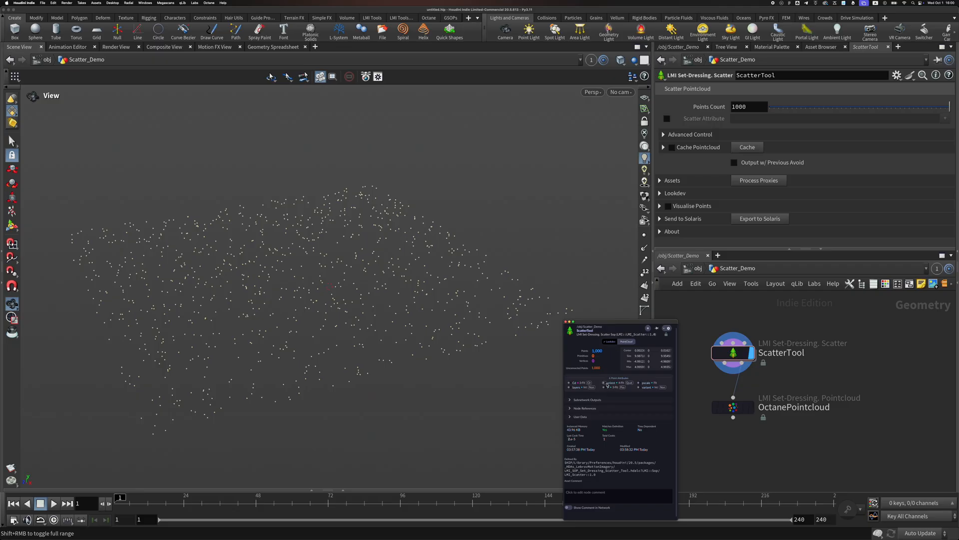
{"action": "mouse_move", "coordinate": [698, 403]}
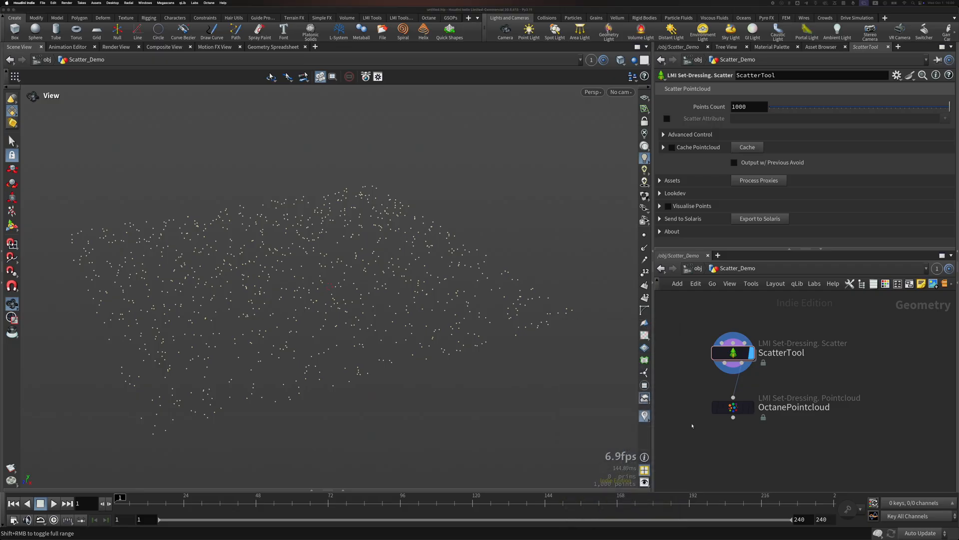
{"action": "left_click", "coordinate": [733, 407]}
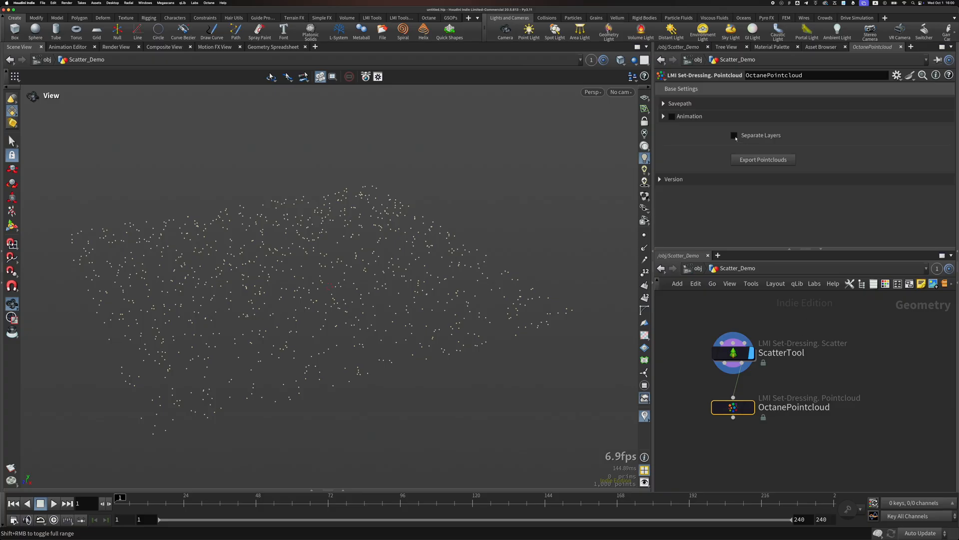
Reselect the ScatterTool so the viewport shows its dense rectangular point patch
{"action": "left_click", "coordinate": [733, 136]}
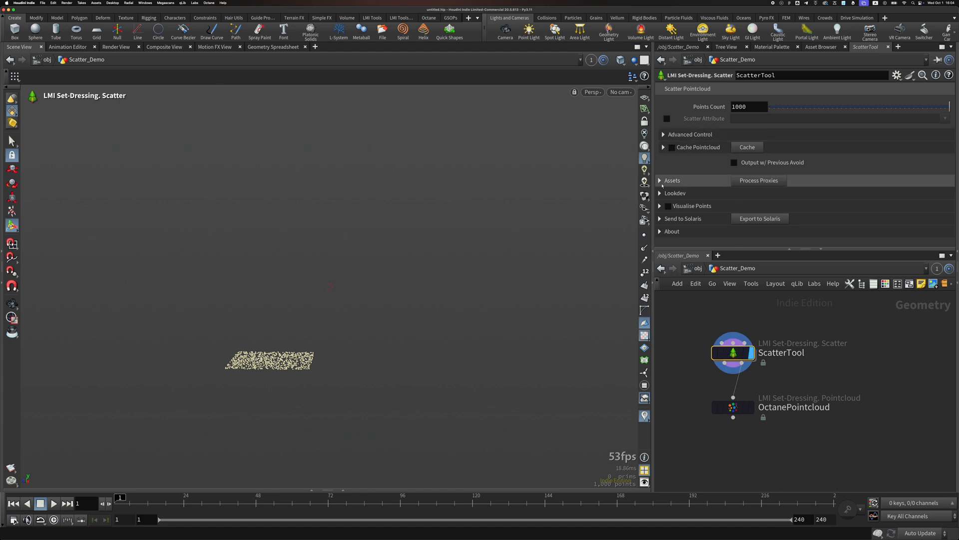
Add tree assets to the ScatterTool with an empty name filter, covering the grid with trees
{"action": "left_click", "coordinate": [660, 180]}
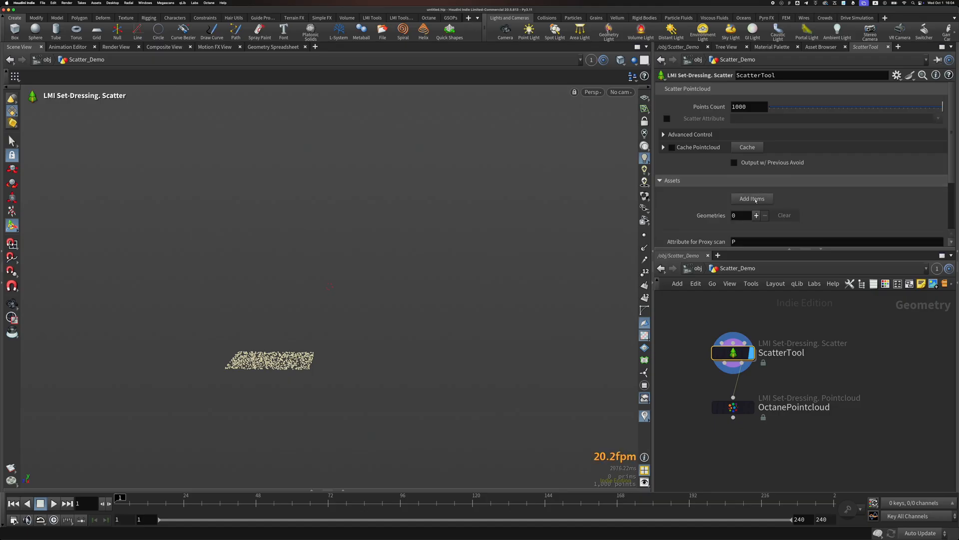
{"action": "left_click", "coordinate": [752, 198]}
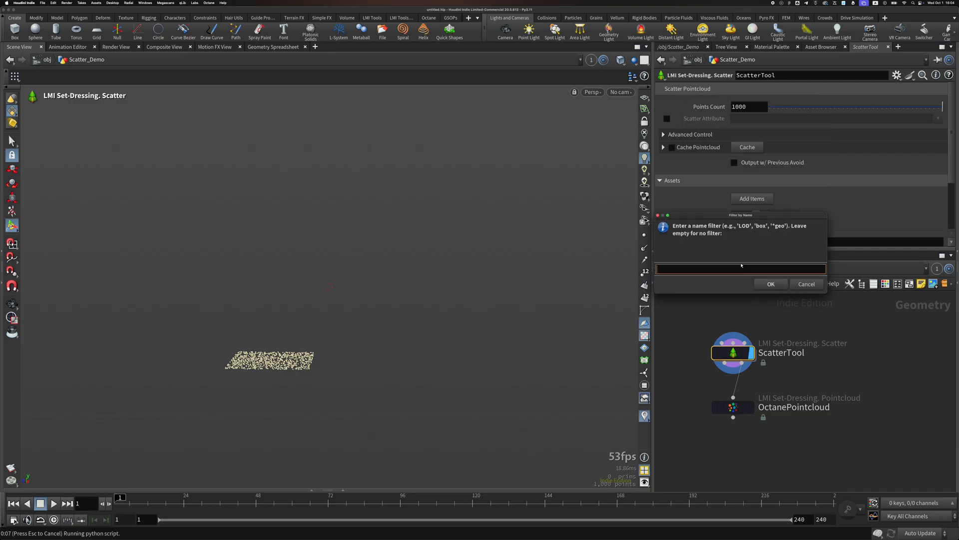
{"action": "left_click", "coordinate": [770, 284]}
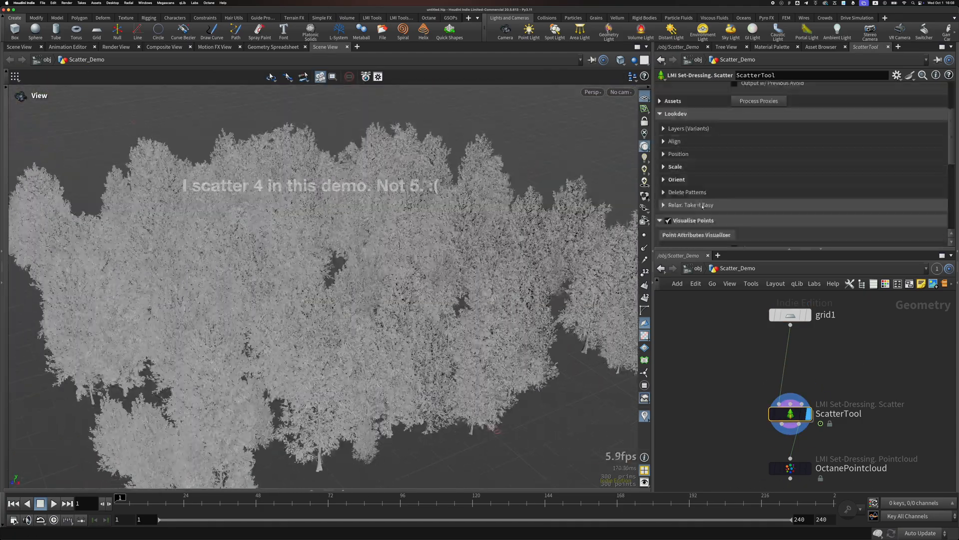
{"action": "left_click", "coordinate": [790, 417]}
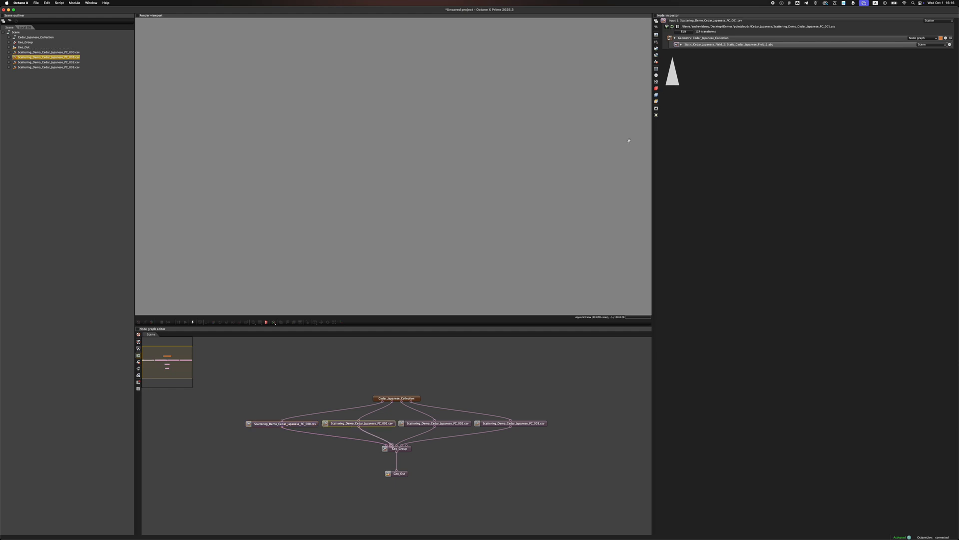
Inspect two more Scattering_Demo_Cedar_Japanese_PC scatter nodes in the Node inspector
{"action": "left_click", "coordinate": [438, 423]}
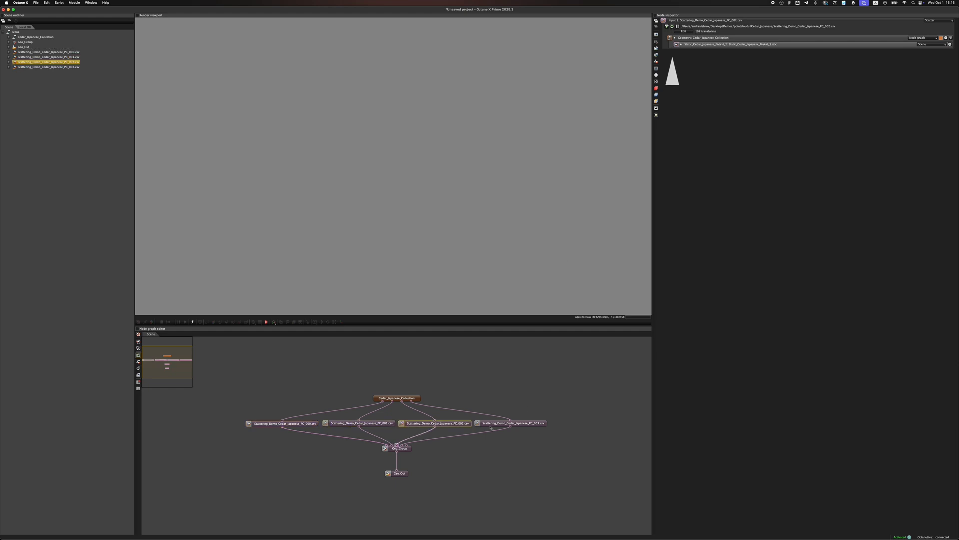
{"action": "left_click", "coordinate": [512, 422]}
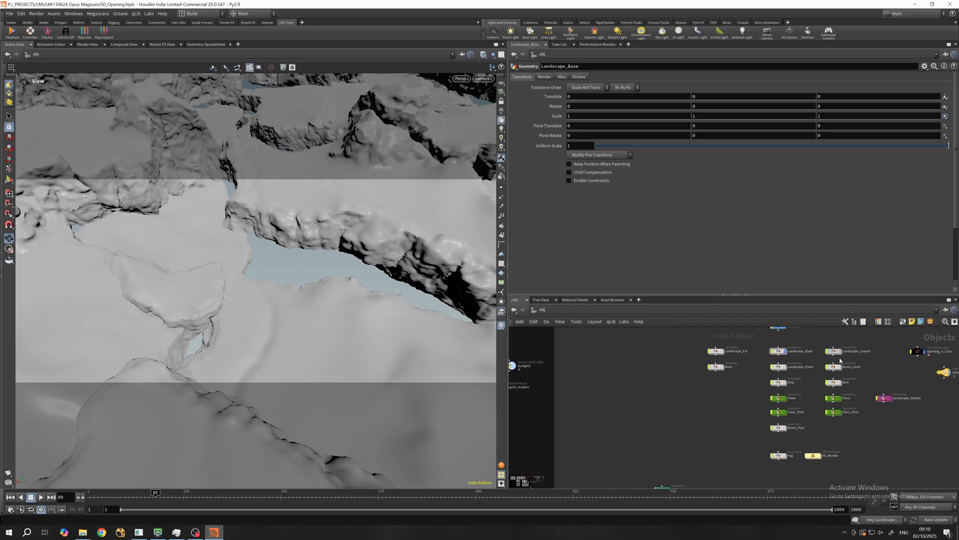
Dive into the Landscape_Layout geometry node from the /obj network
{"action": "double_click", "coordinate": [858, 351]}
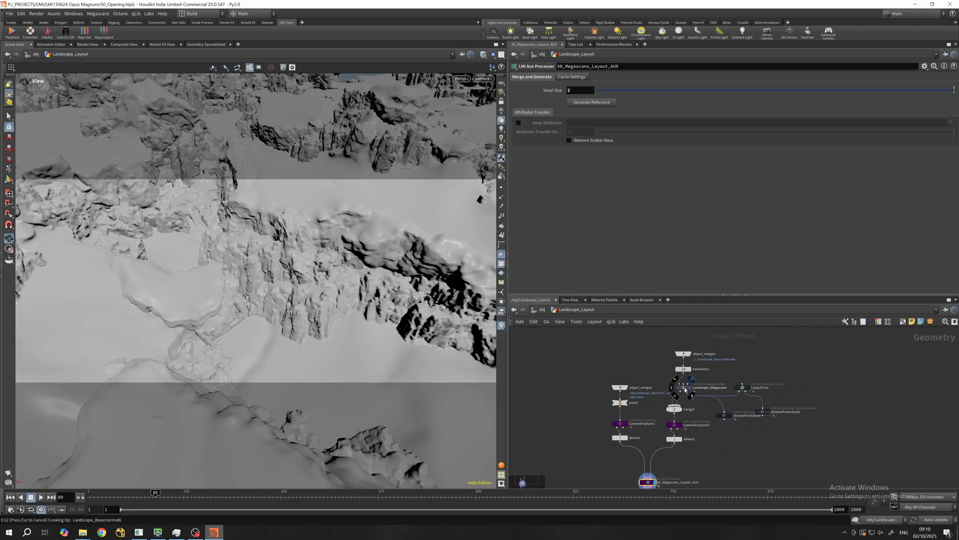
Select the Landscape_Megascans scatter, orbit the cliffs, then show the OctanePointcloud Savepath settings
{"action": "left_click", "coordinate": [709, 386]}
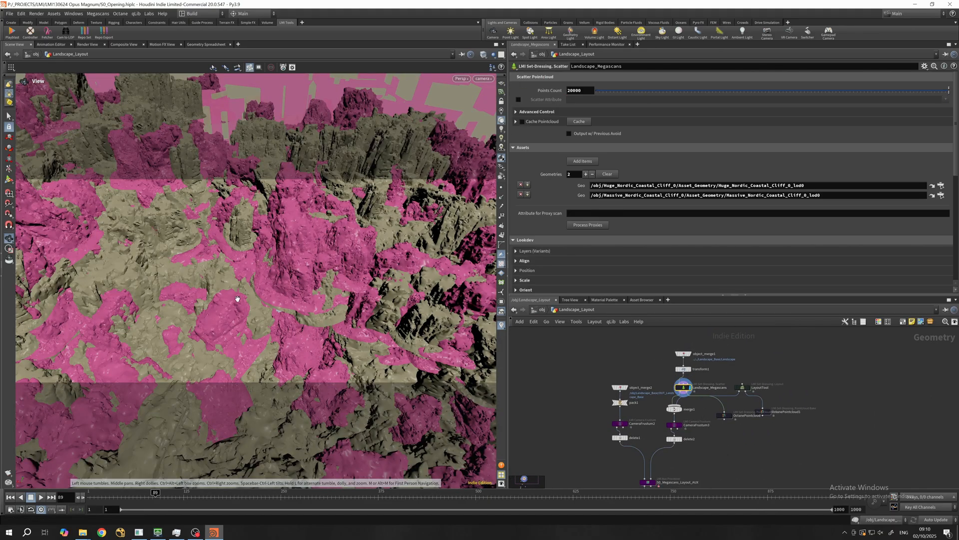
{"action": "left_click_drag", "start_coordinate": [155, 492], "coordinate": [340, 492]}
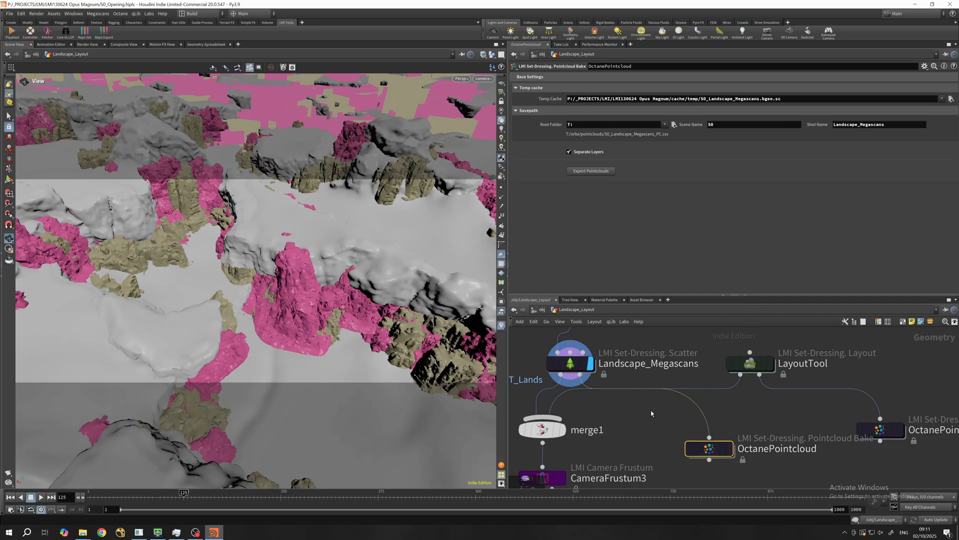
{"action": "mouse_move", "coordinate": [660, 428]}
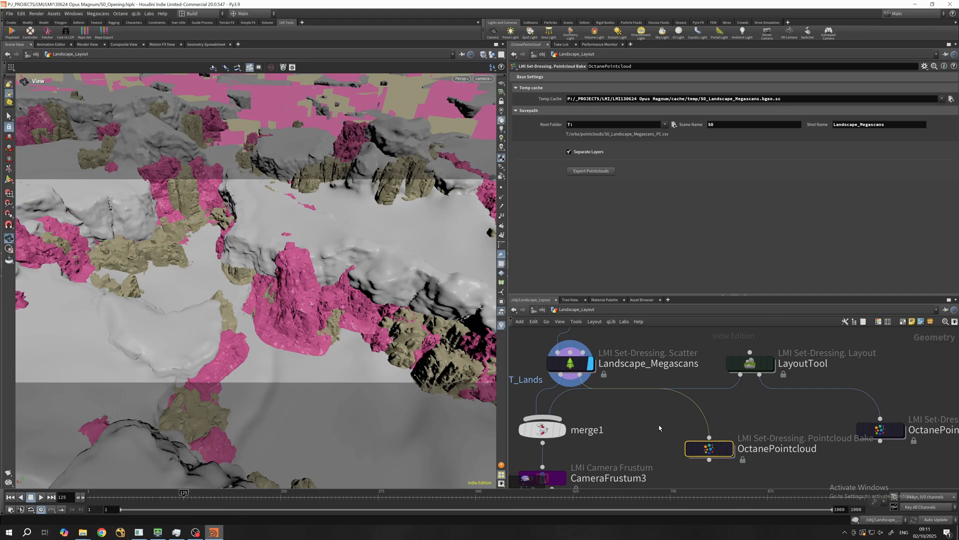
{"action": "left_click", "coordinate": [708, 448]}
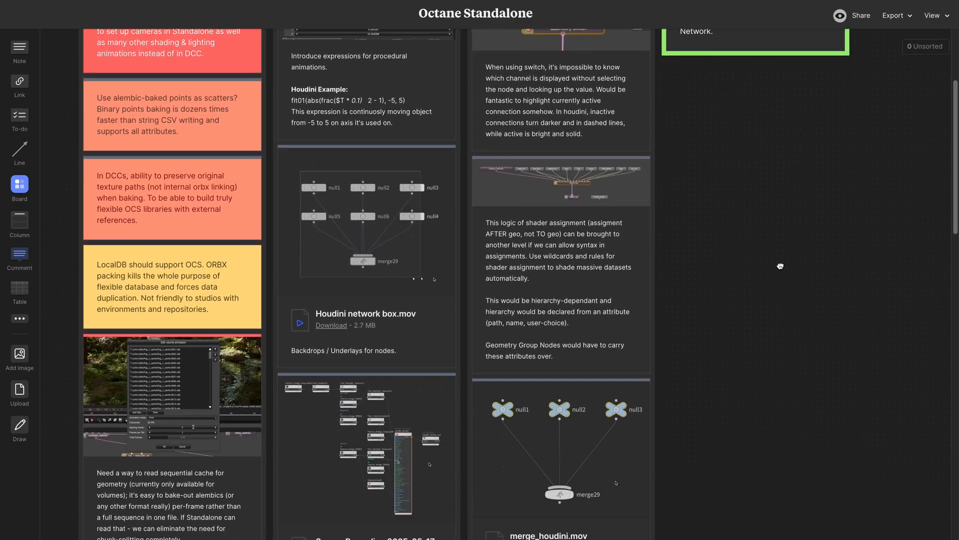
Scroll the Octane Standalone board down to the node shrinking, color coding, search and autosave cards
{"action": "scroll", "scroll_direction": "down", "scroll_amount": 3}
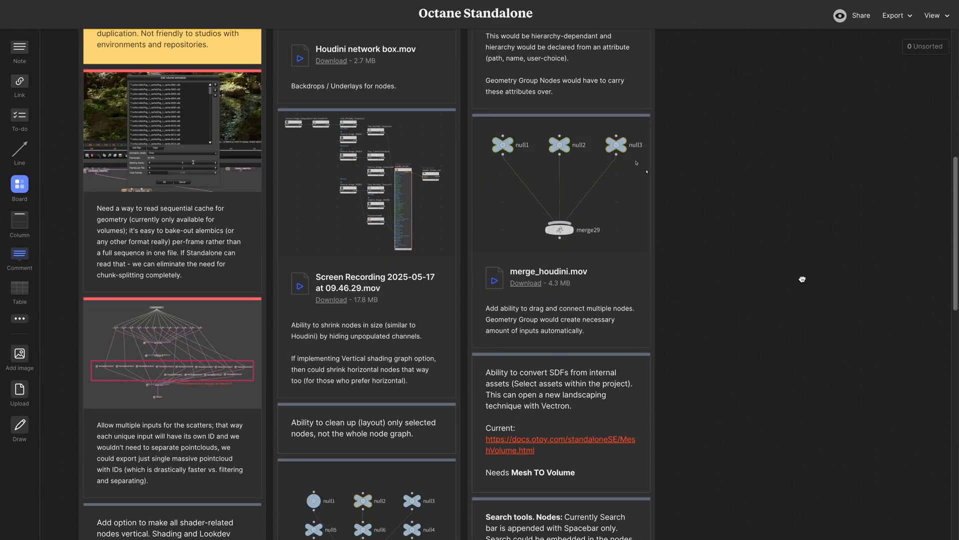
{"action": "scroll", "scroll_direction": "down", "scroll_amount": 3}
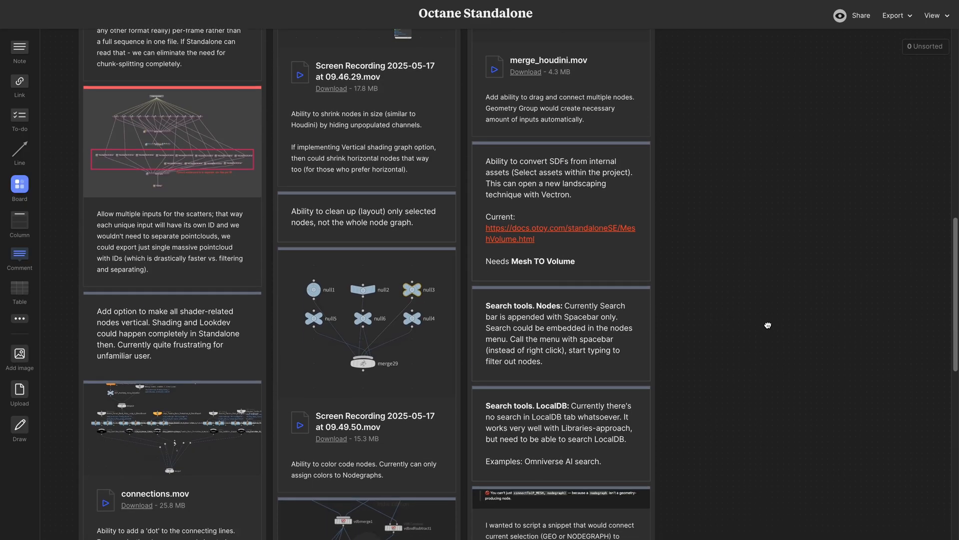
{"action": "scroll", "scroll_direction": "down", "scroll_amount": 3}
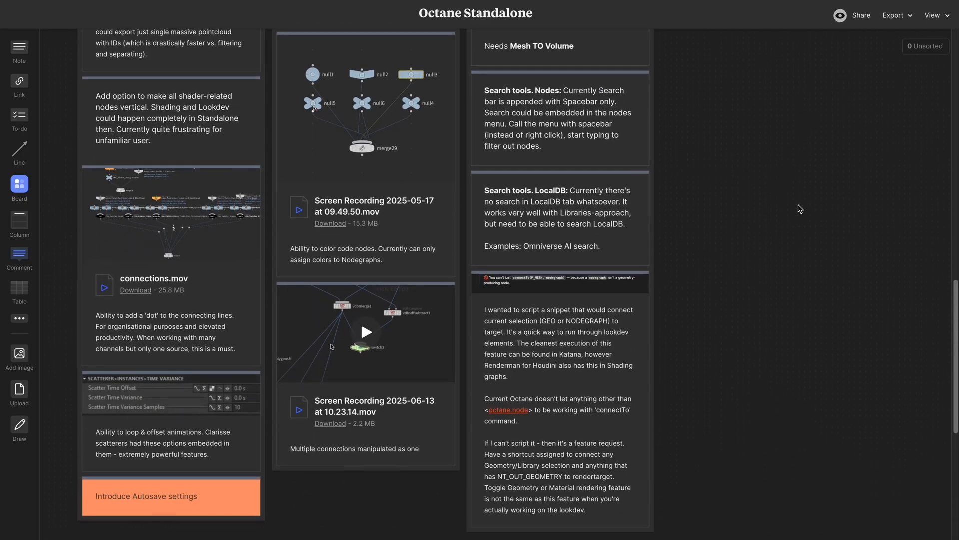